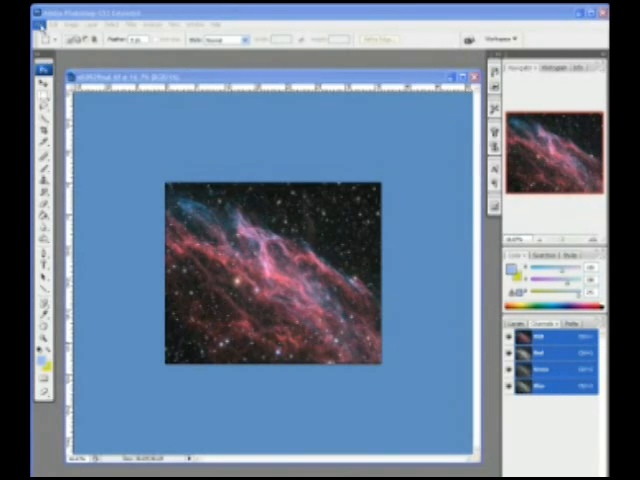
Apply the Levels contrast adjustment to the grayscale nebula via the Image Adjustments menu
{"action": "left_click", "coordinate": [44, 24]}
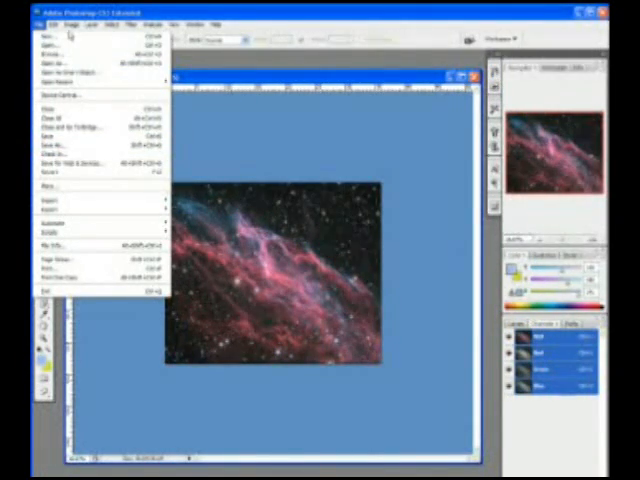
{"action": "left_click", "coordinate": [72, 24]}
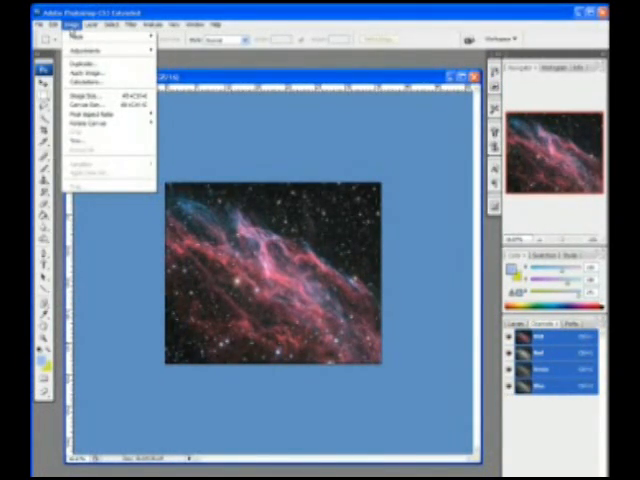
{"action": "left_click", "coordinate": [82, 48]}
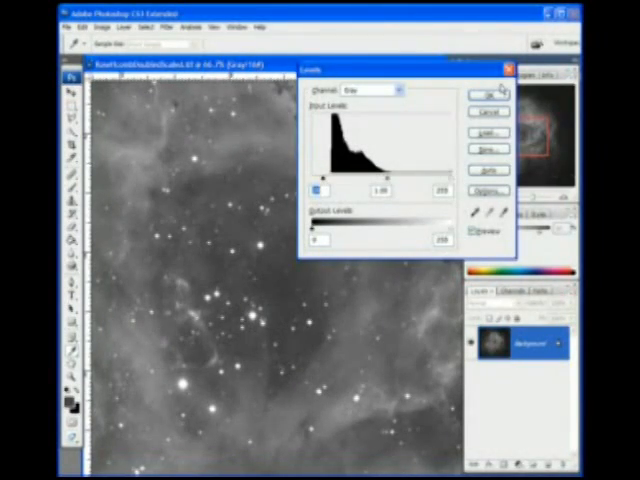
{"action": "left_click", "coordinate": [484, 96]}
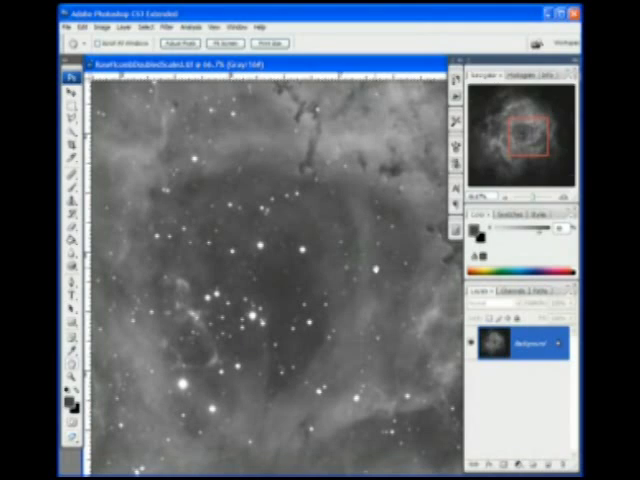